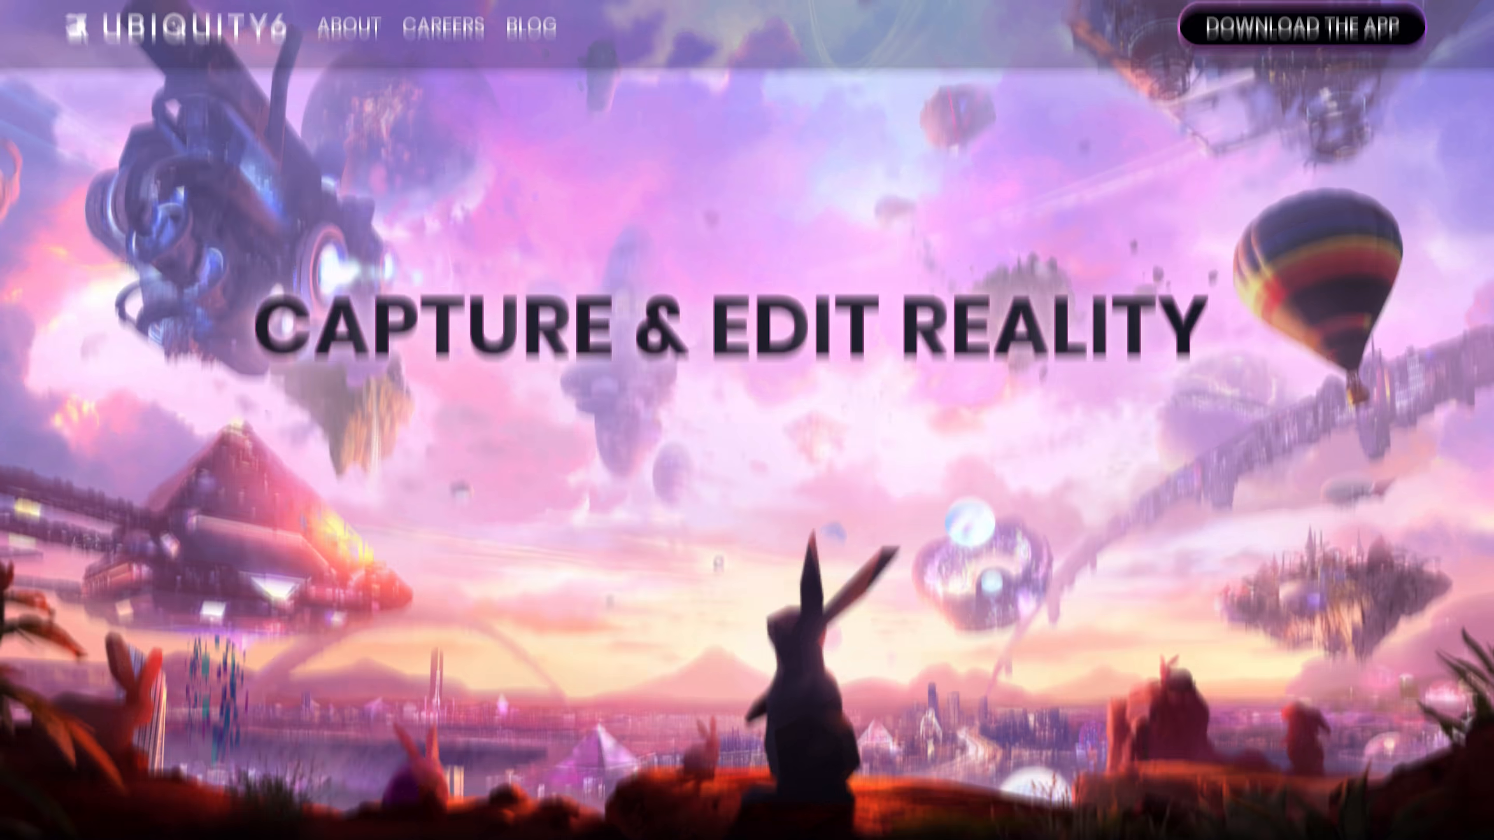
Reach the Display.land capturing guide and scroll to the '3. Get all sides' tip
left_click(747, 122)
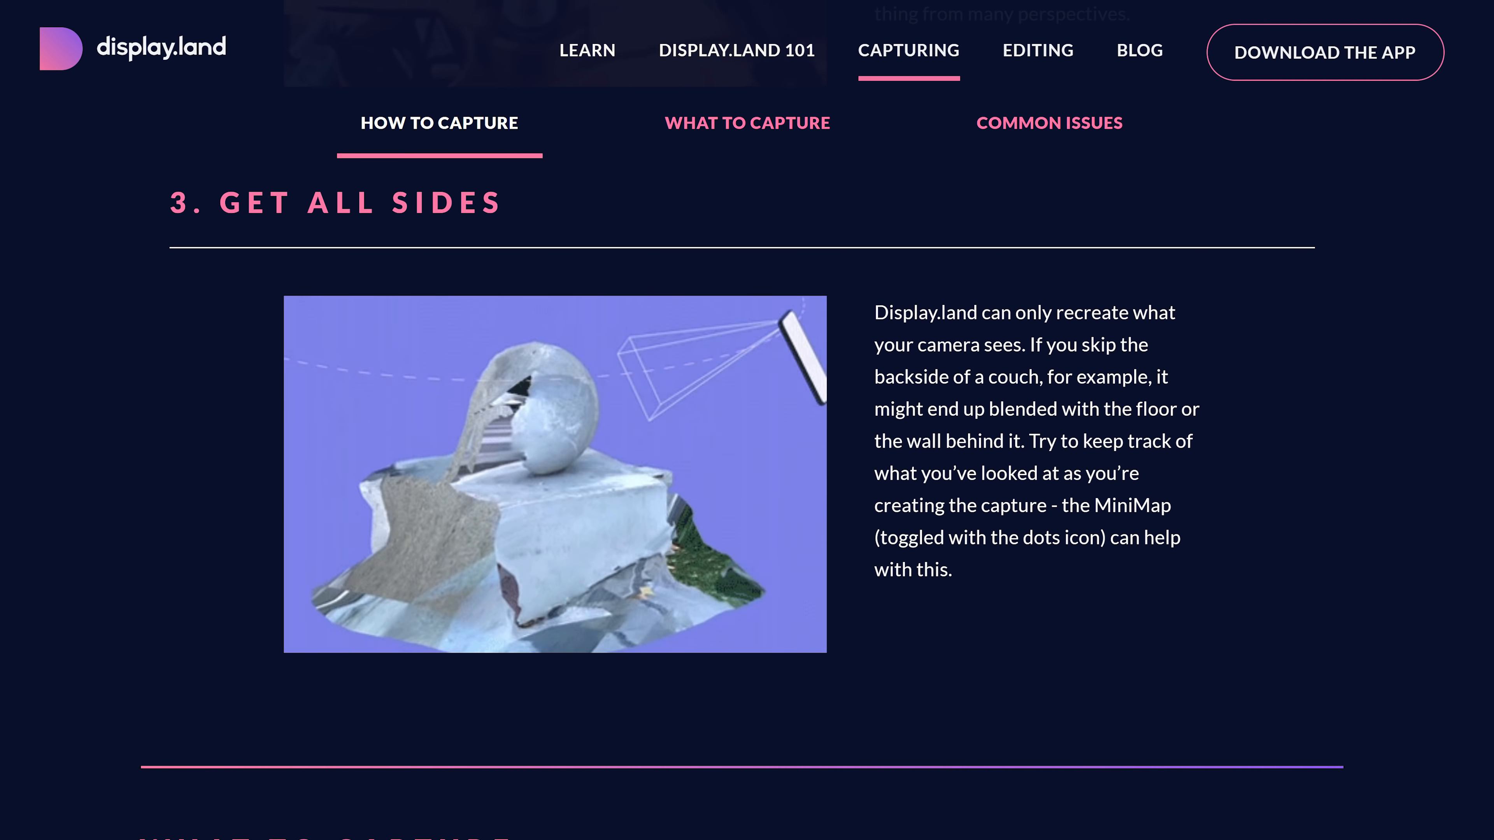
scroll("down", 3)
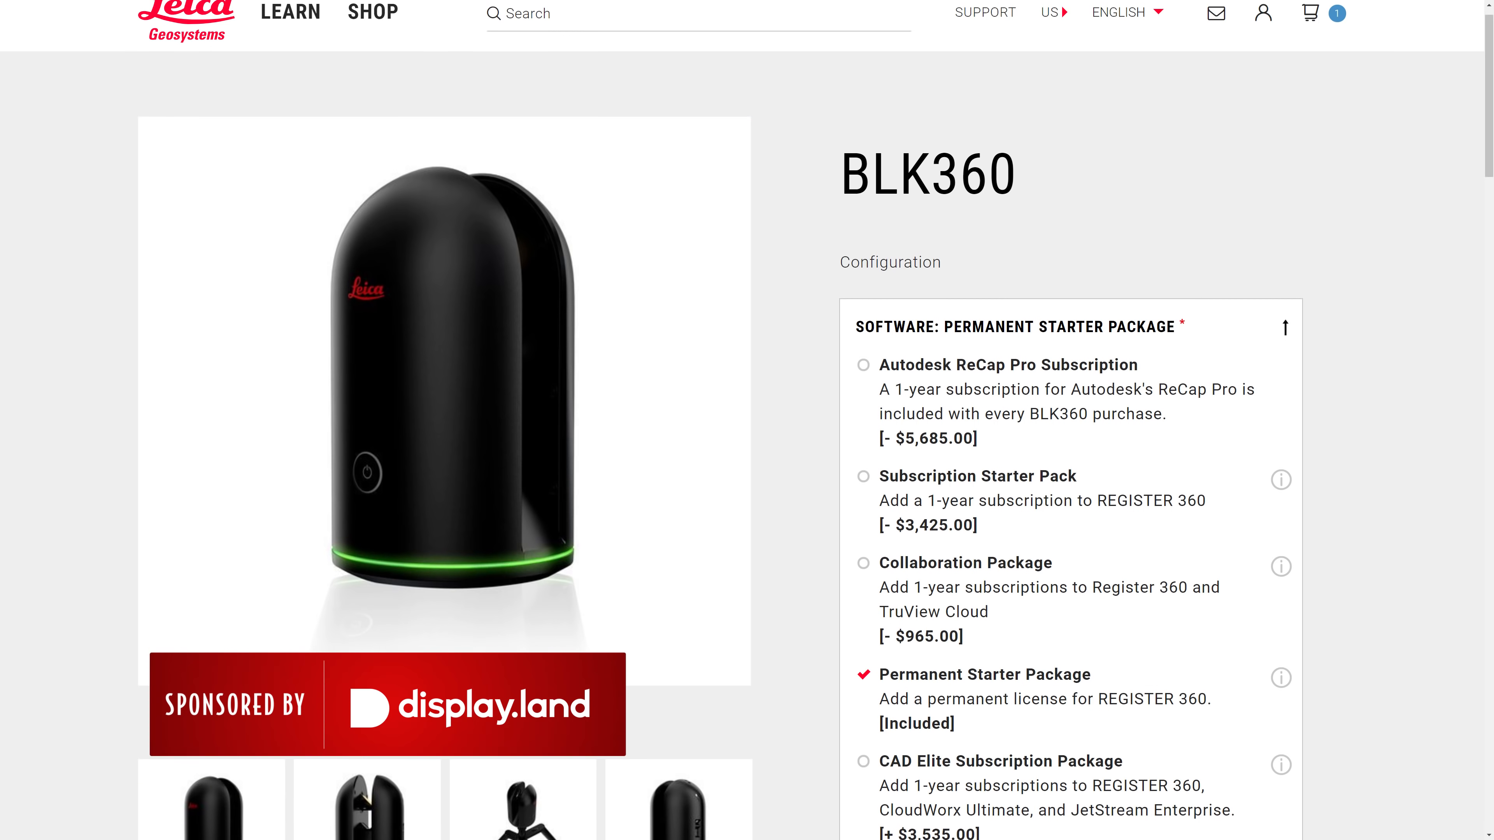
scroll("down", 3)
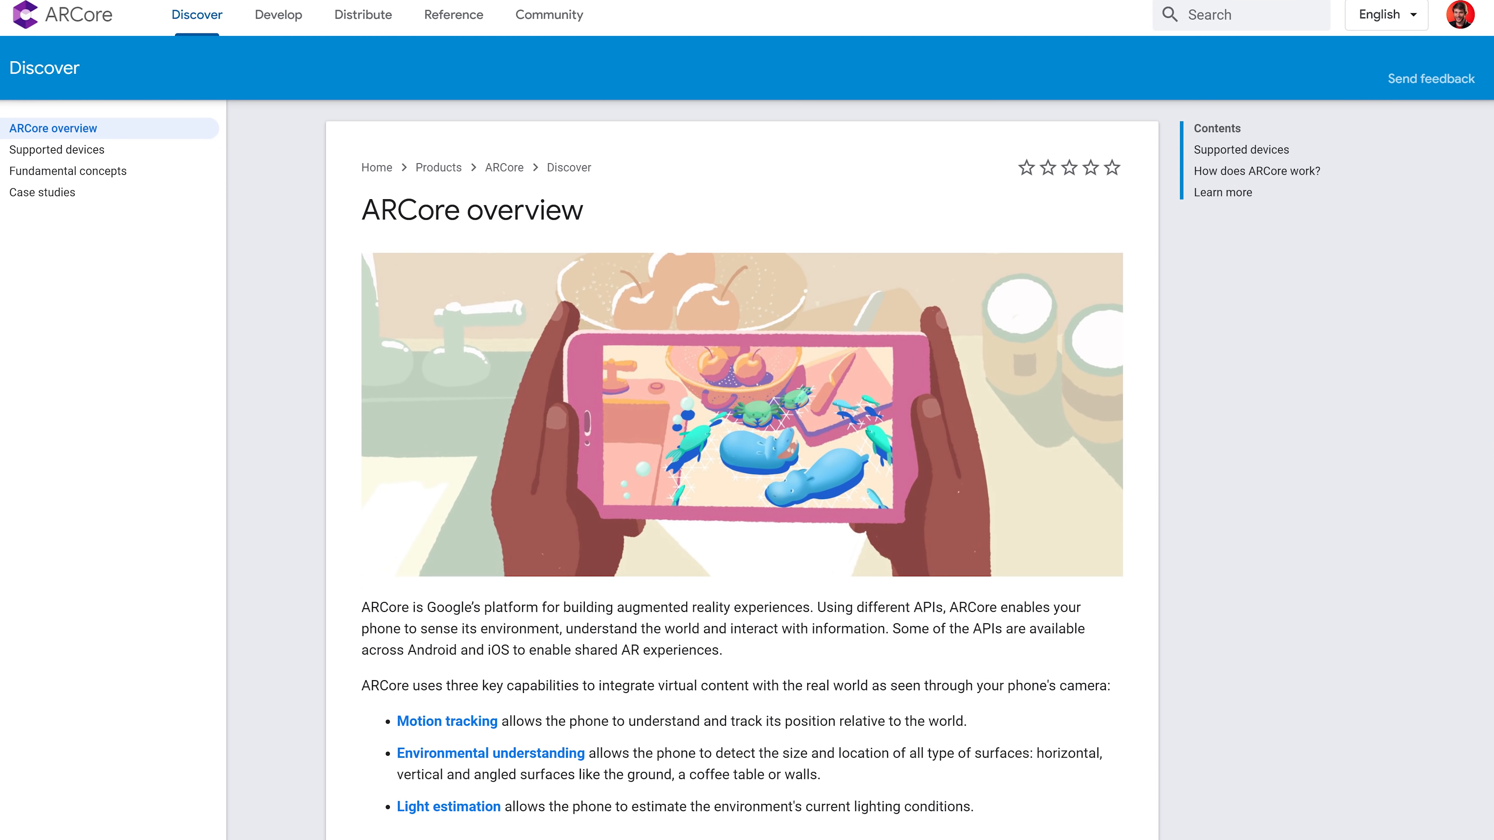
scroll("down", 3)
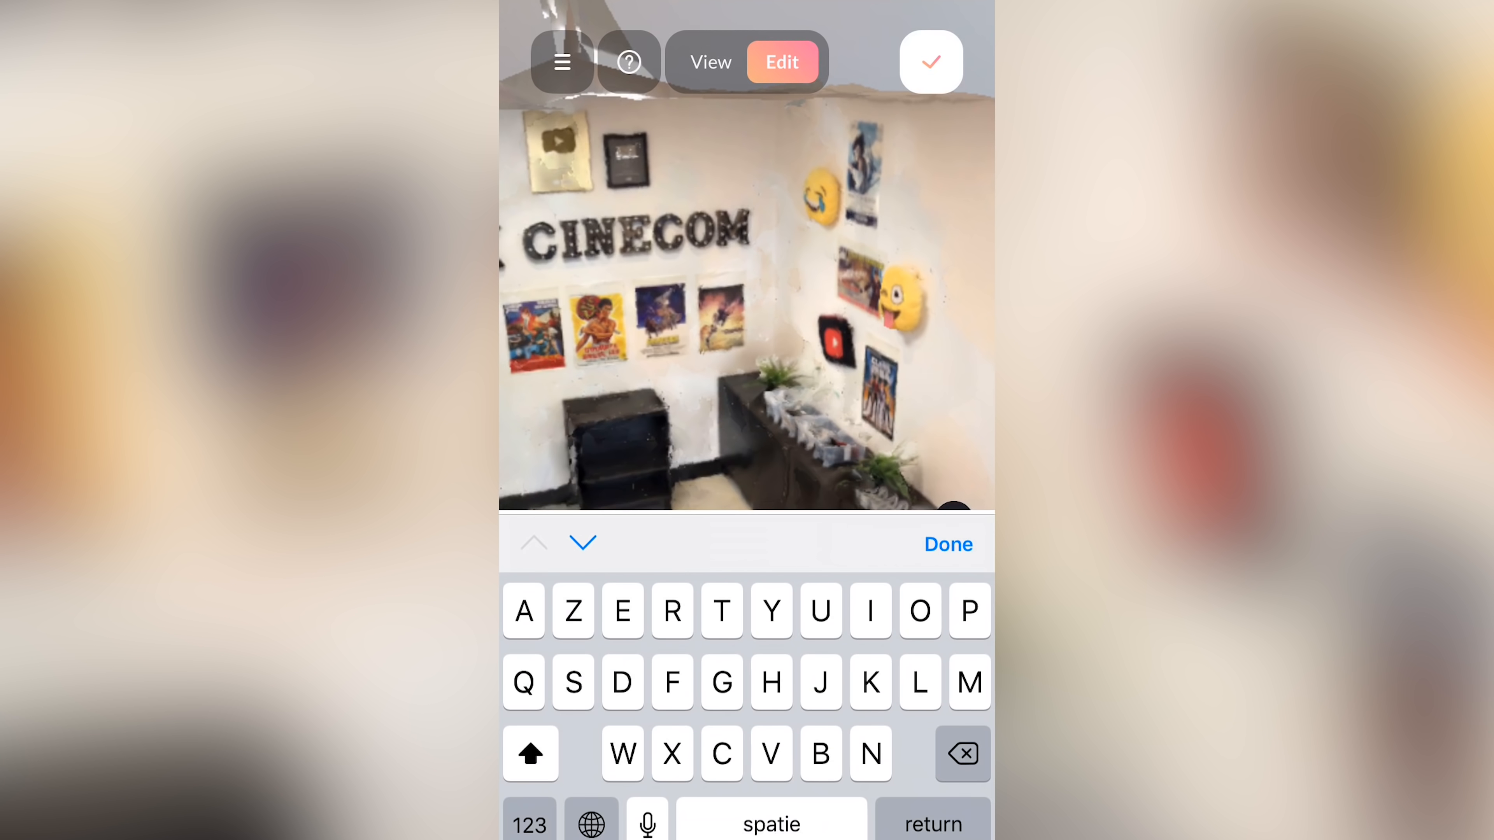
Caption the first shot 'Close up', preview the shots, publish the room capture and bring up Share
type("Close up")
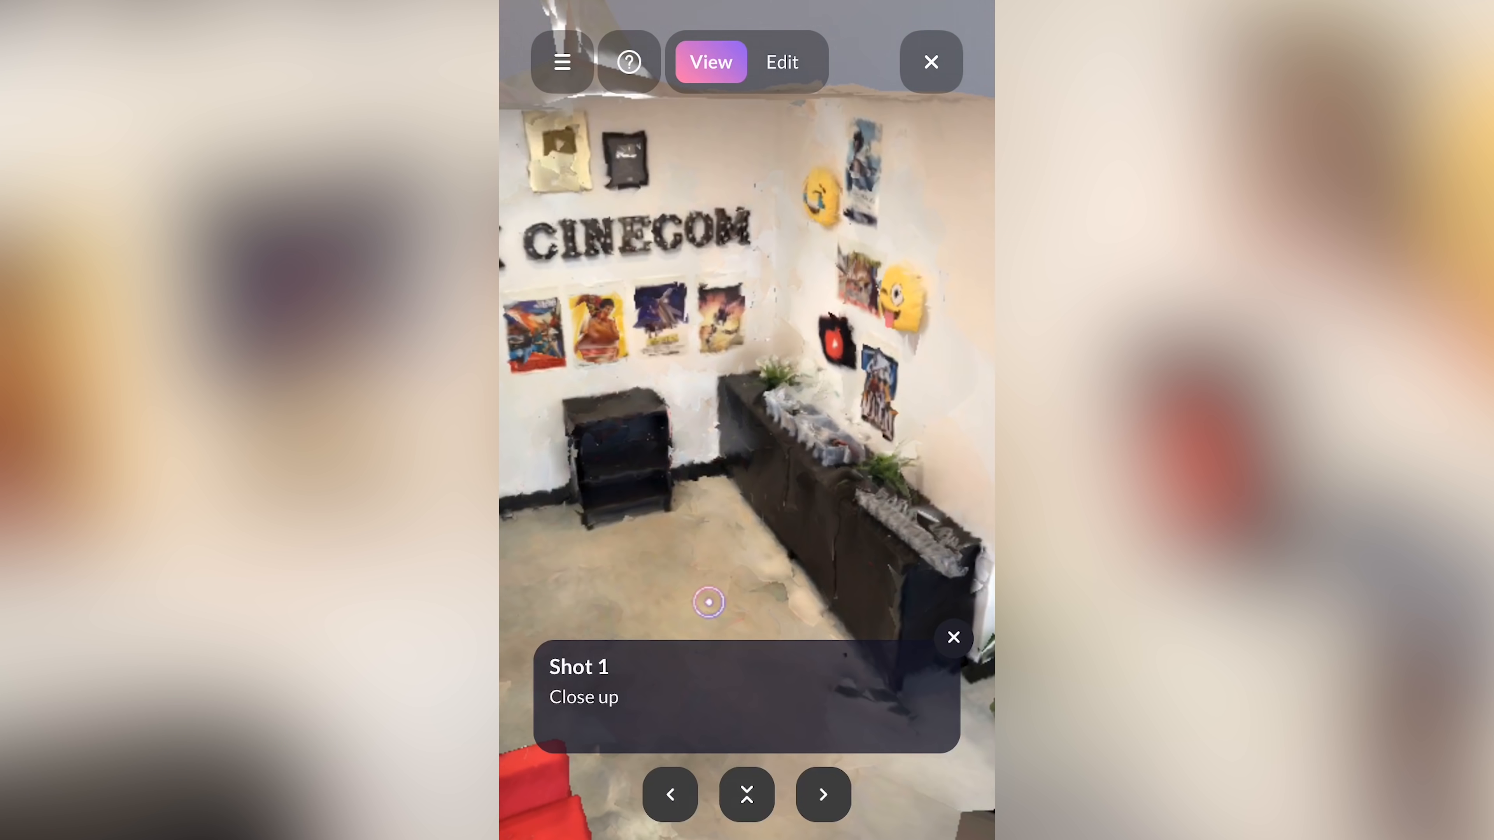
left_click(822, 794)
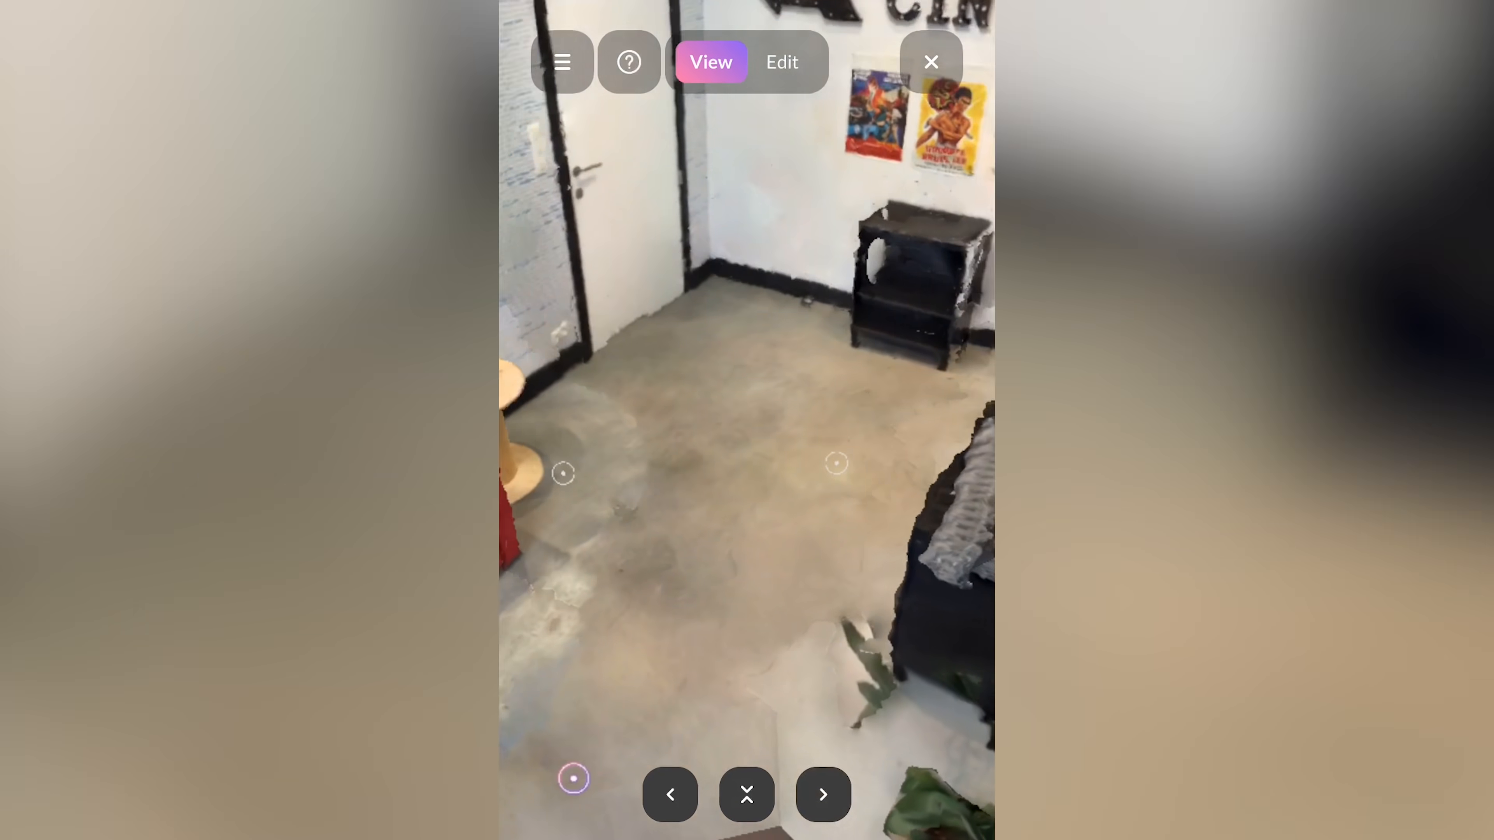
left_click(952, 638)
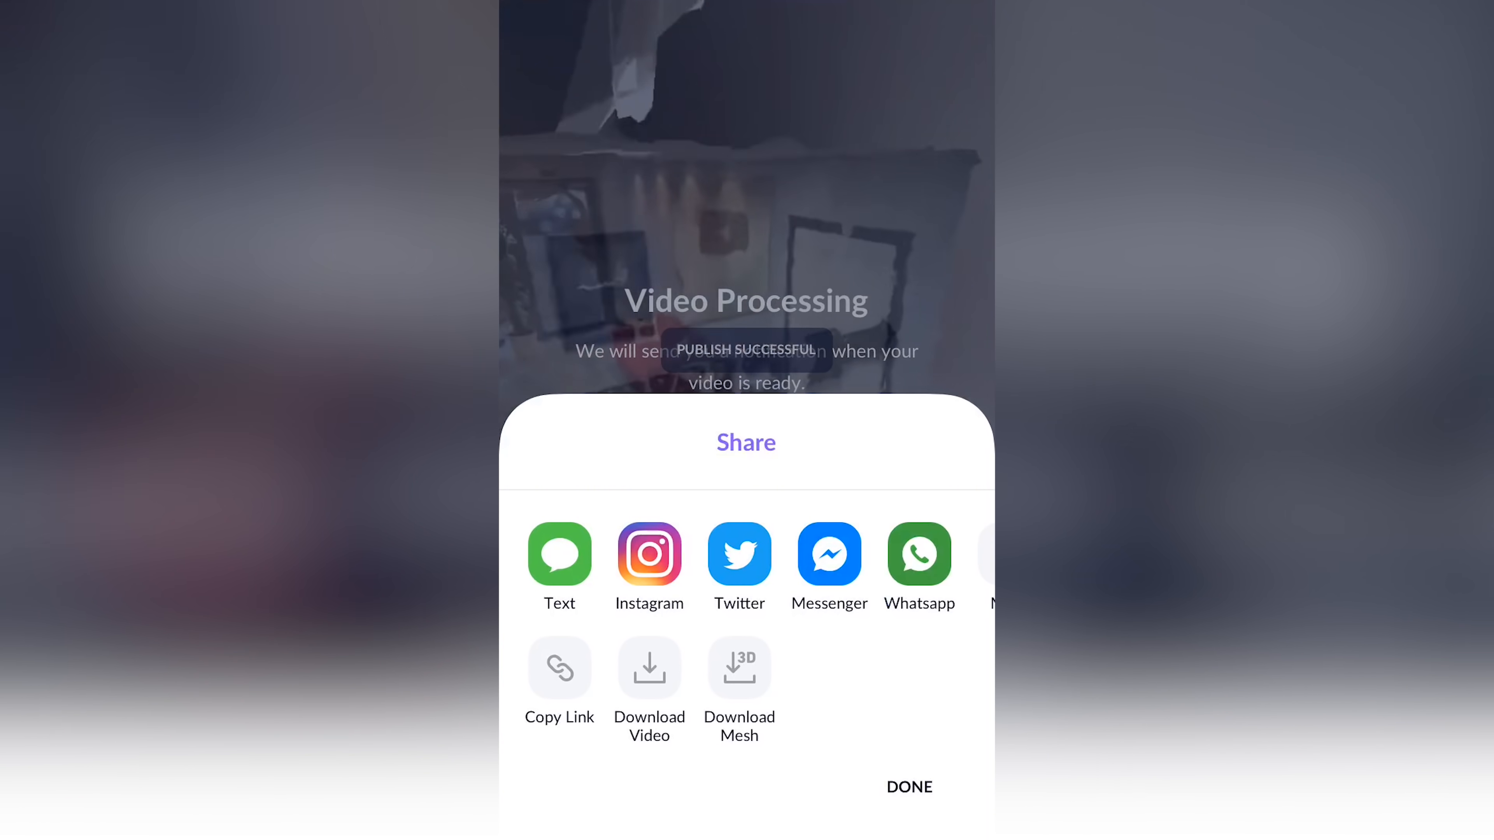
left_click(908, 787)
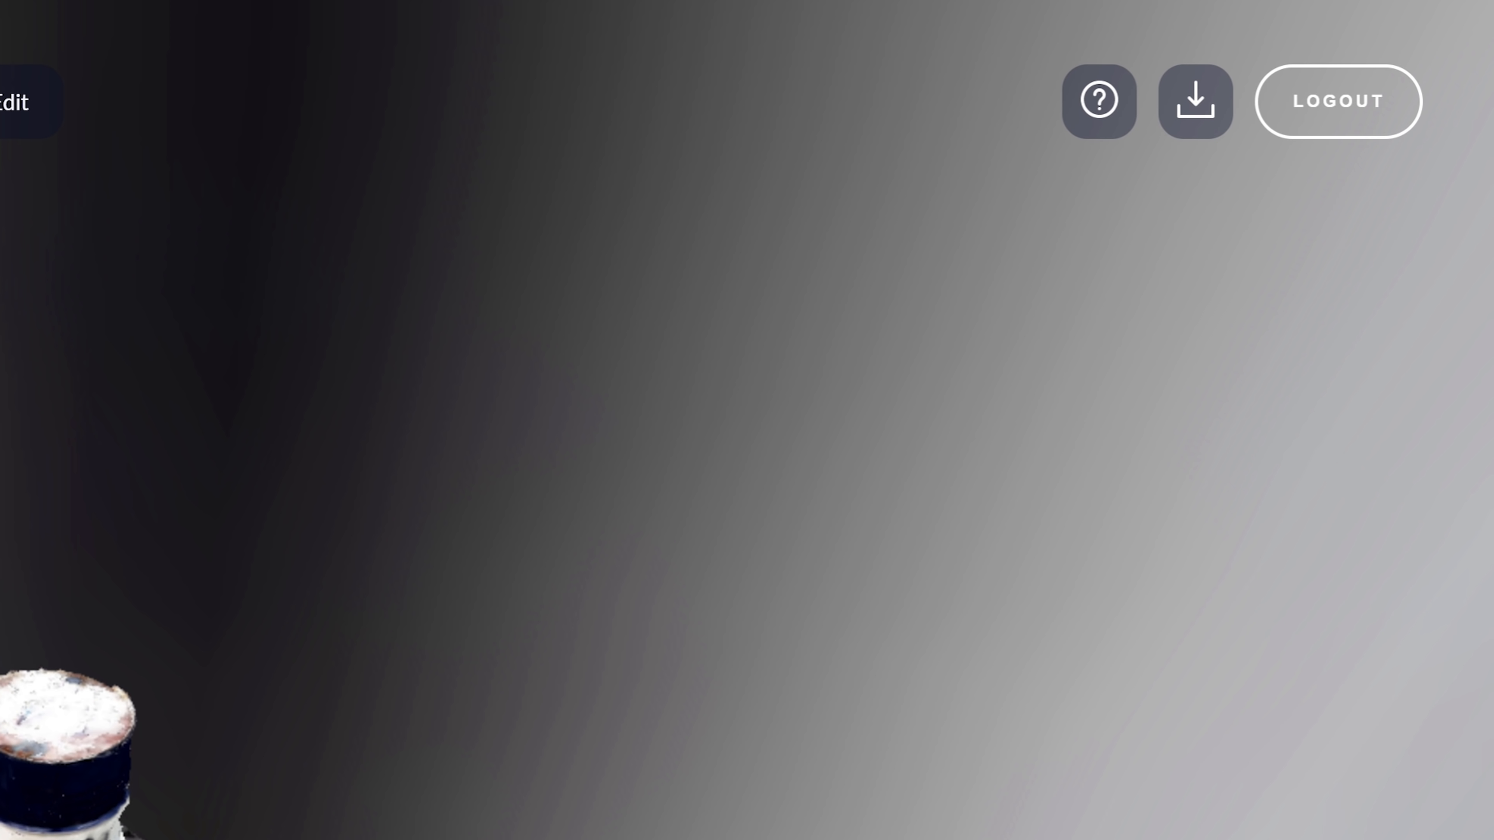
Download the capture from the web viewer as a 3D mesh file
left_click(1195, 101)
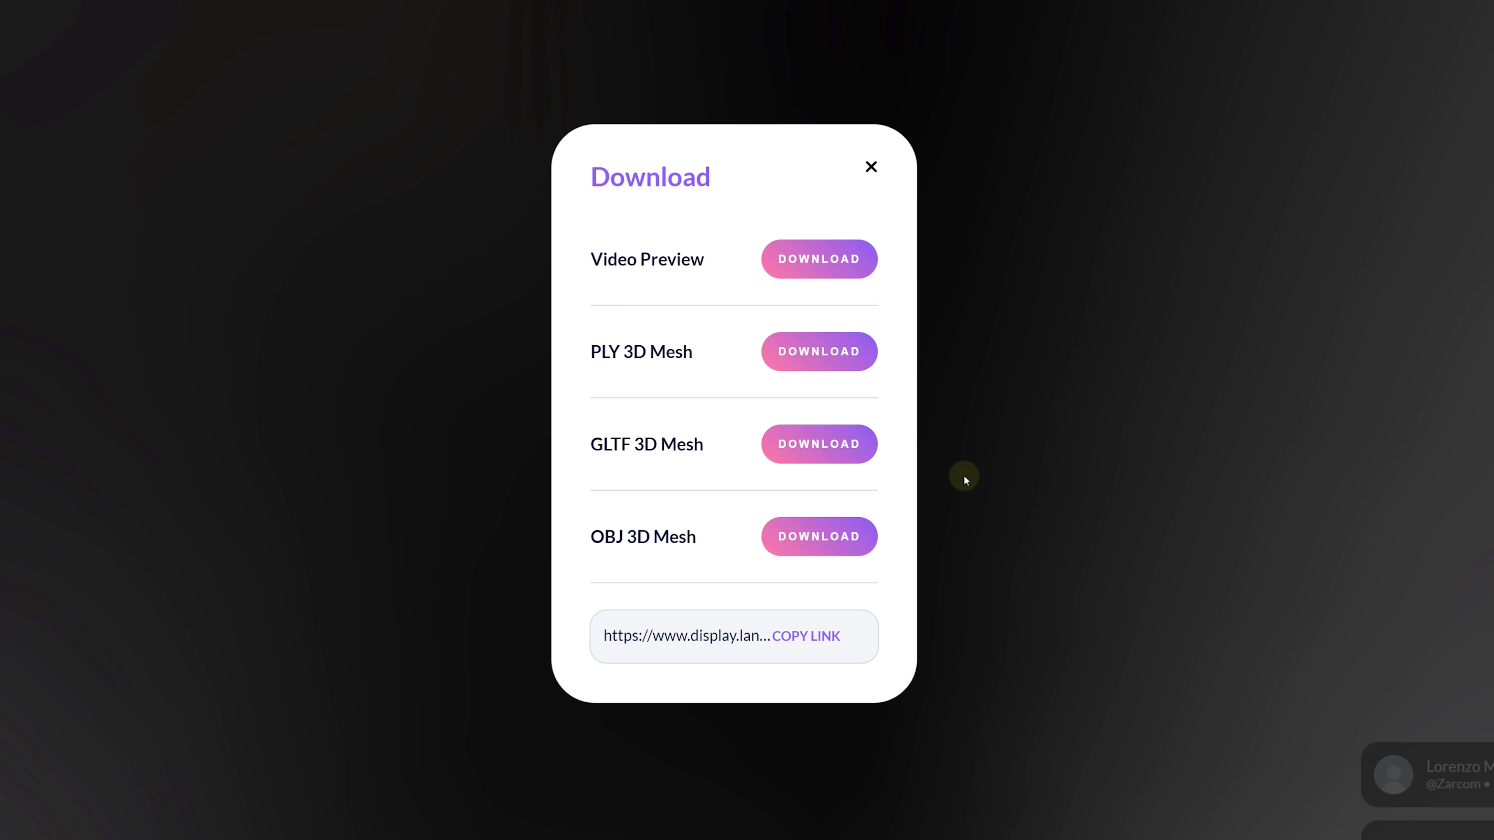
left_click(869, 167)
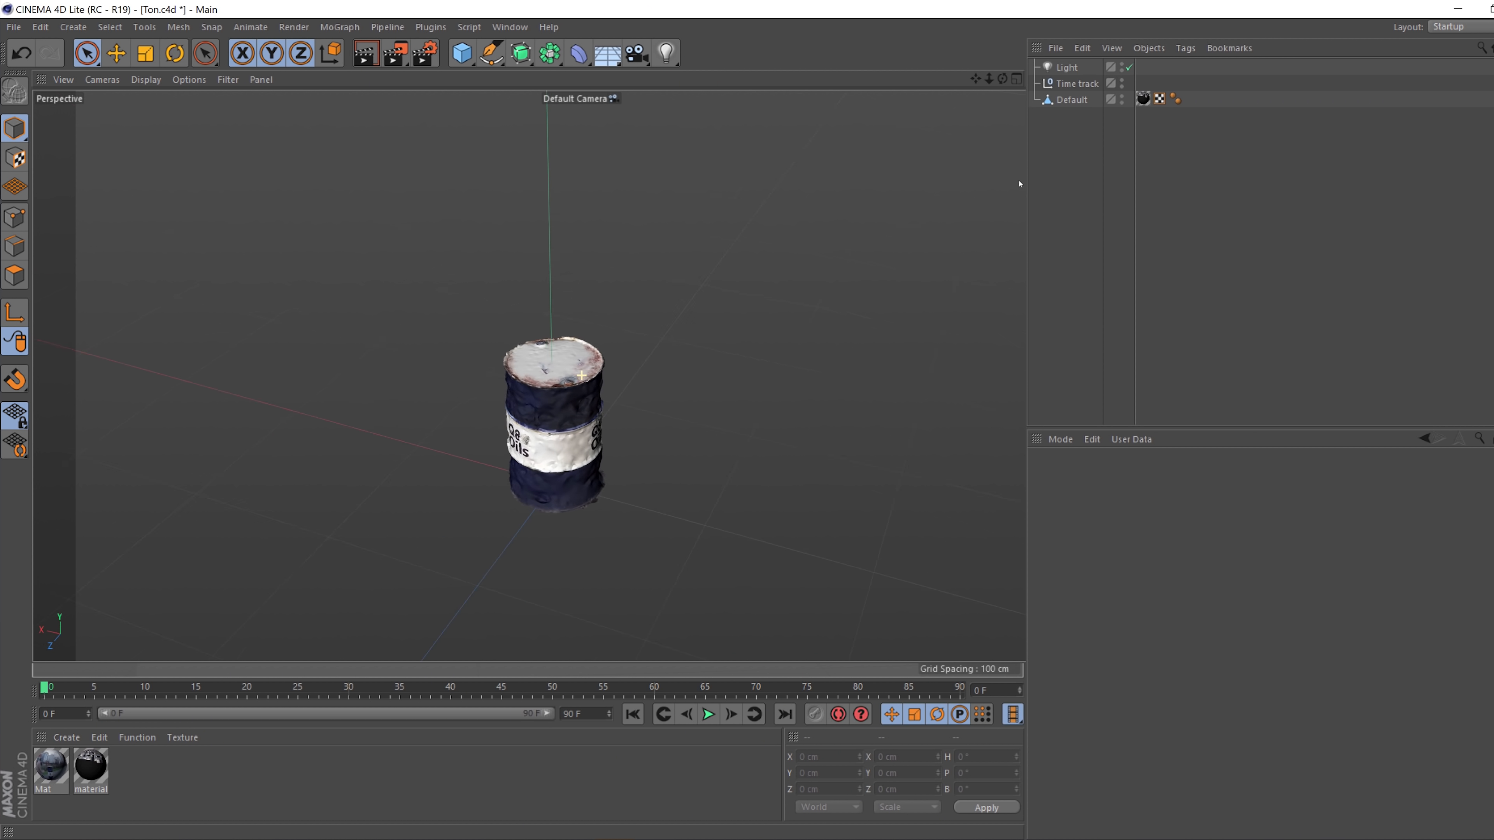
left_click(708, 714)
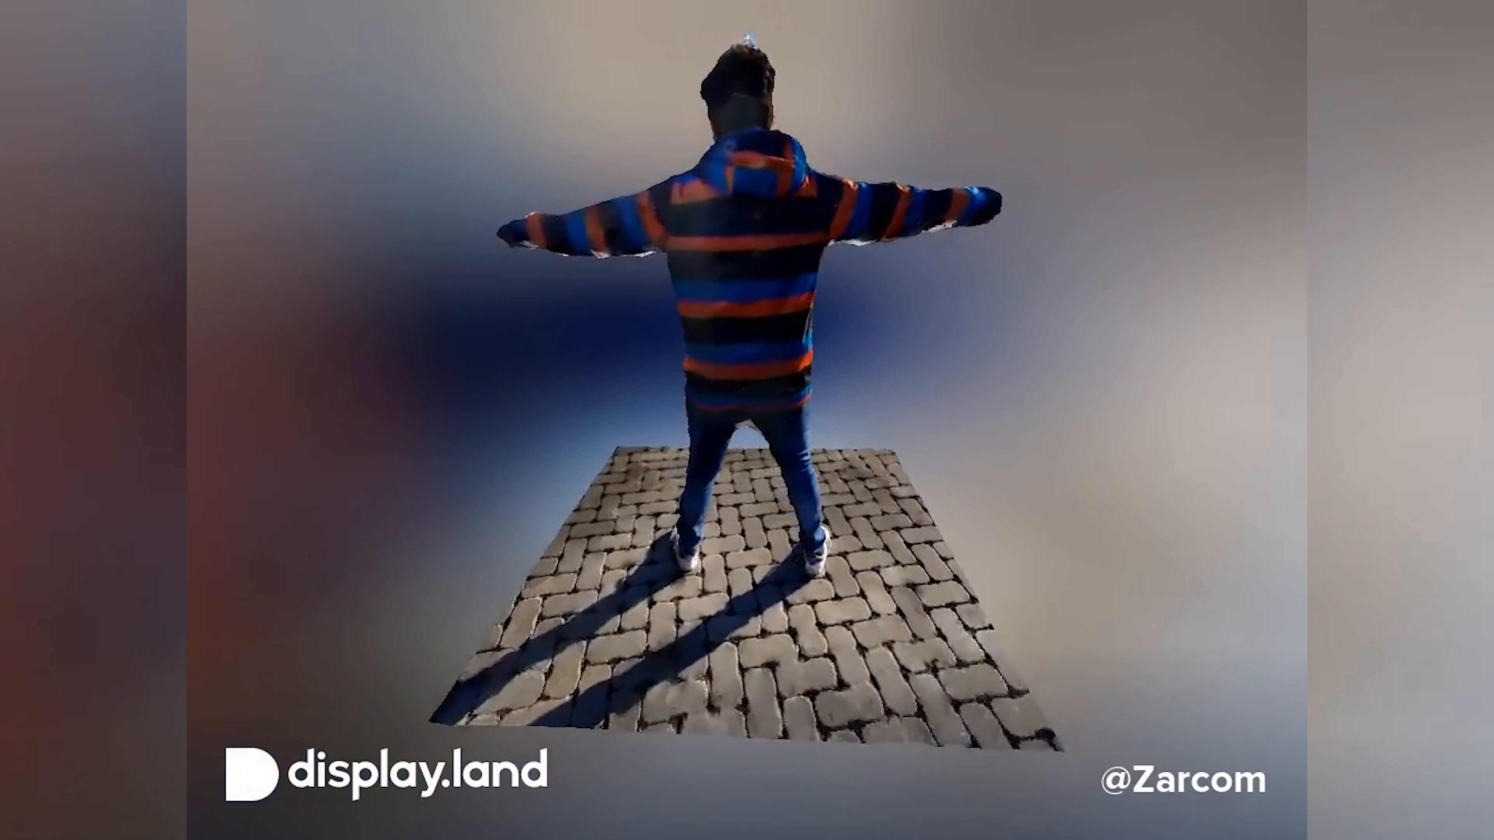
left_click(1370, 233)
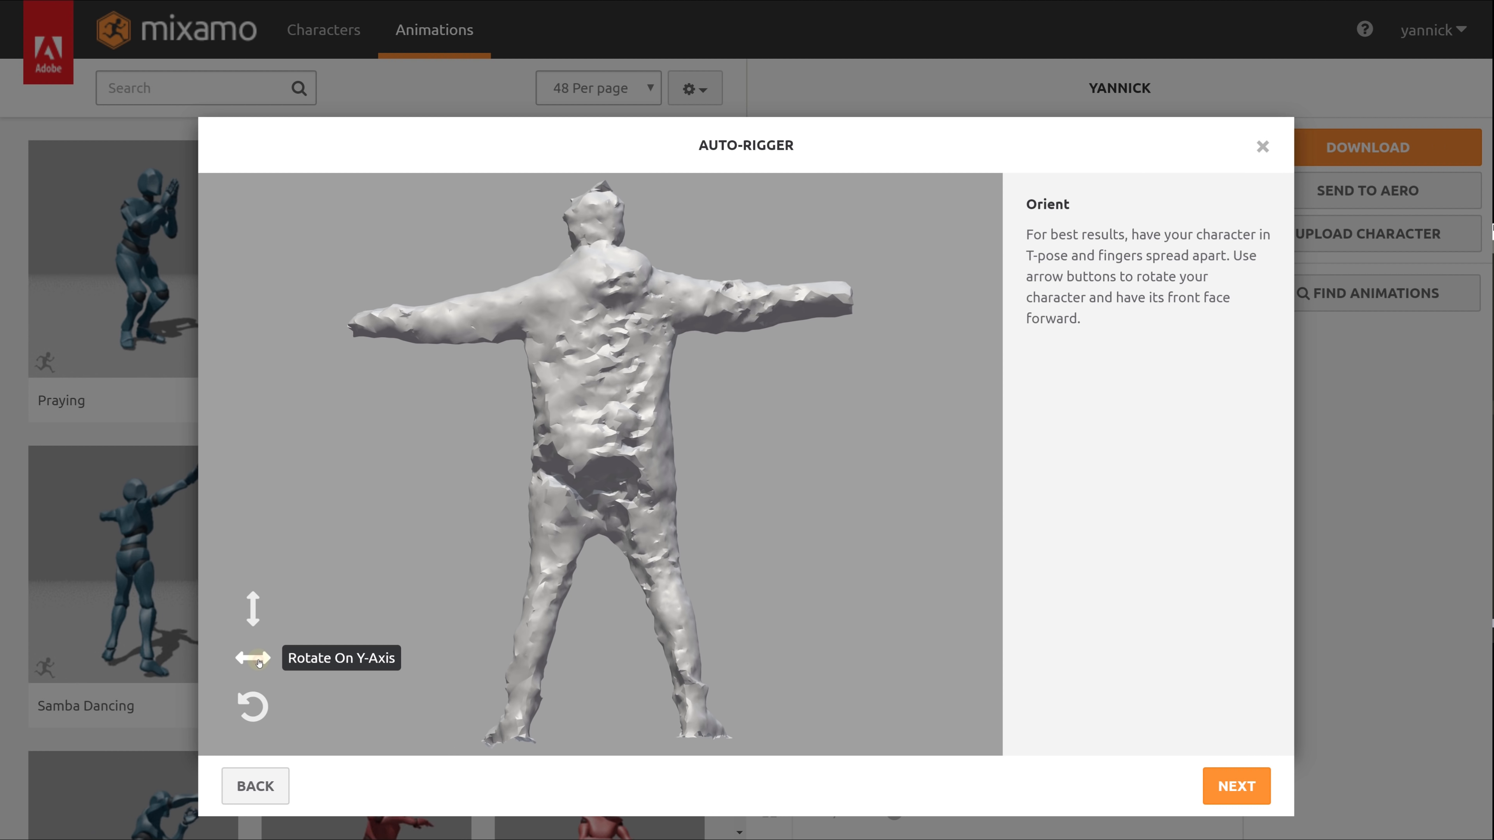
Place the Auto-Rigger body markers, finish rigging and download the character with 'Opening A Lid'
left_click(1235, 786)
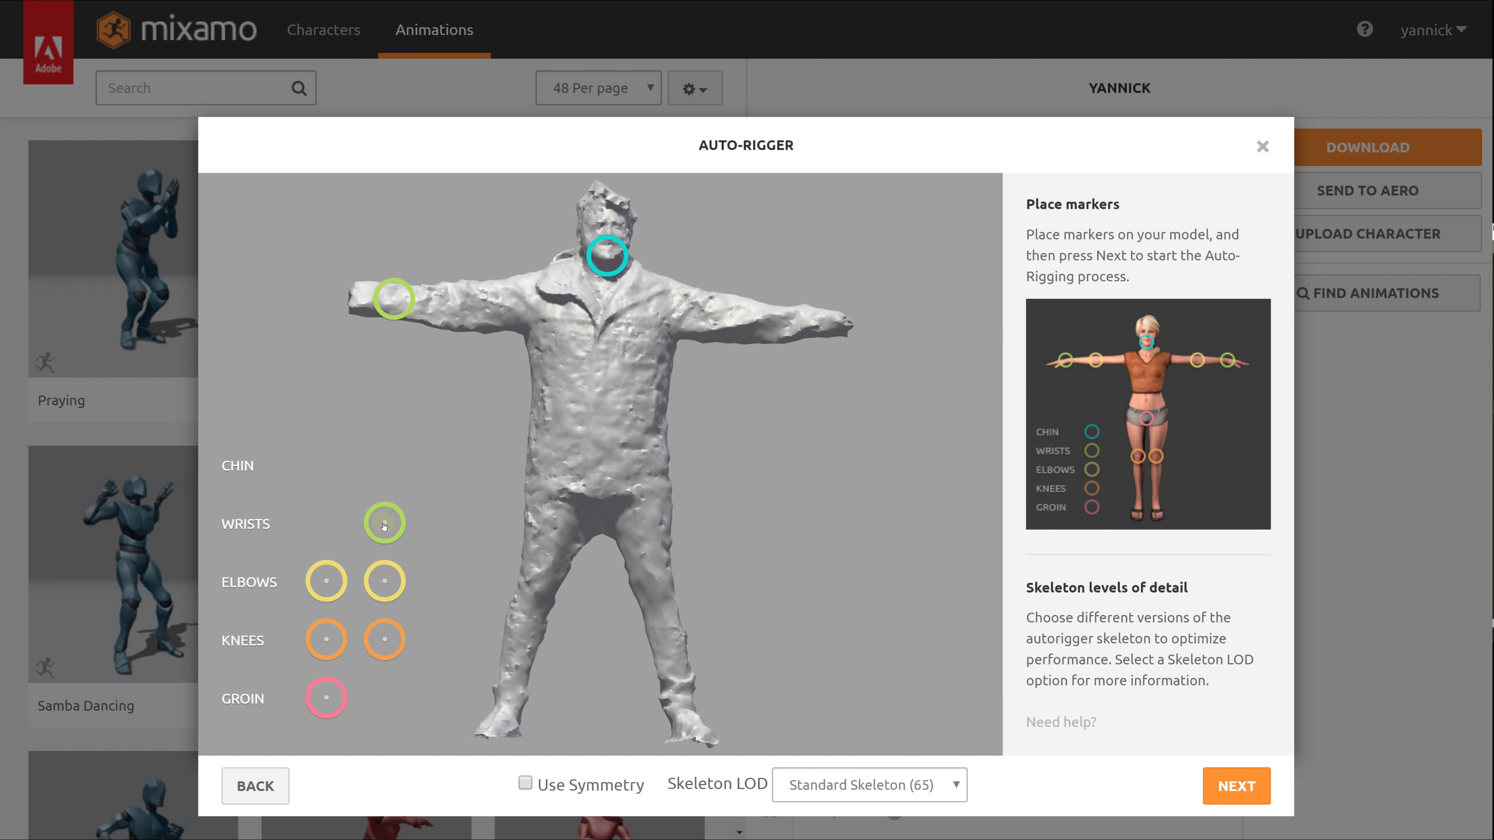
left_click_drag(326, 581, 436, 340)
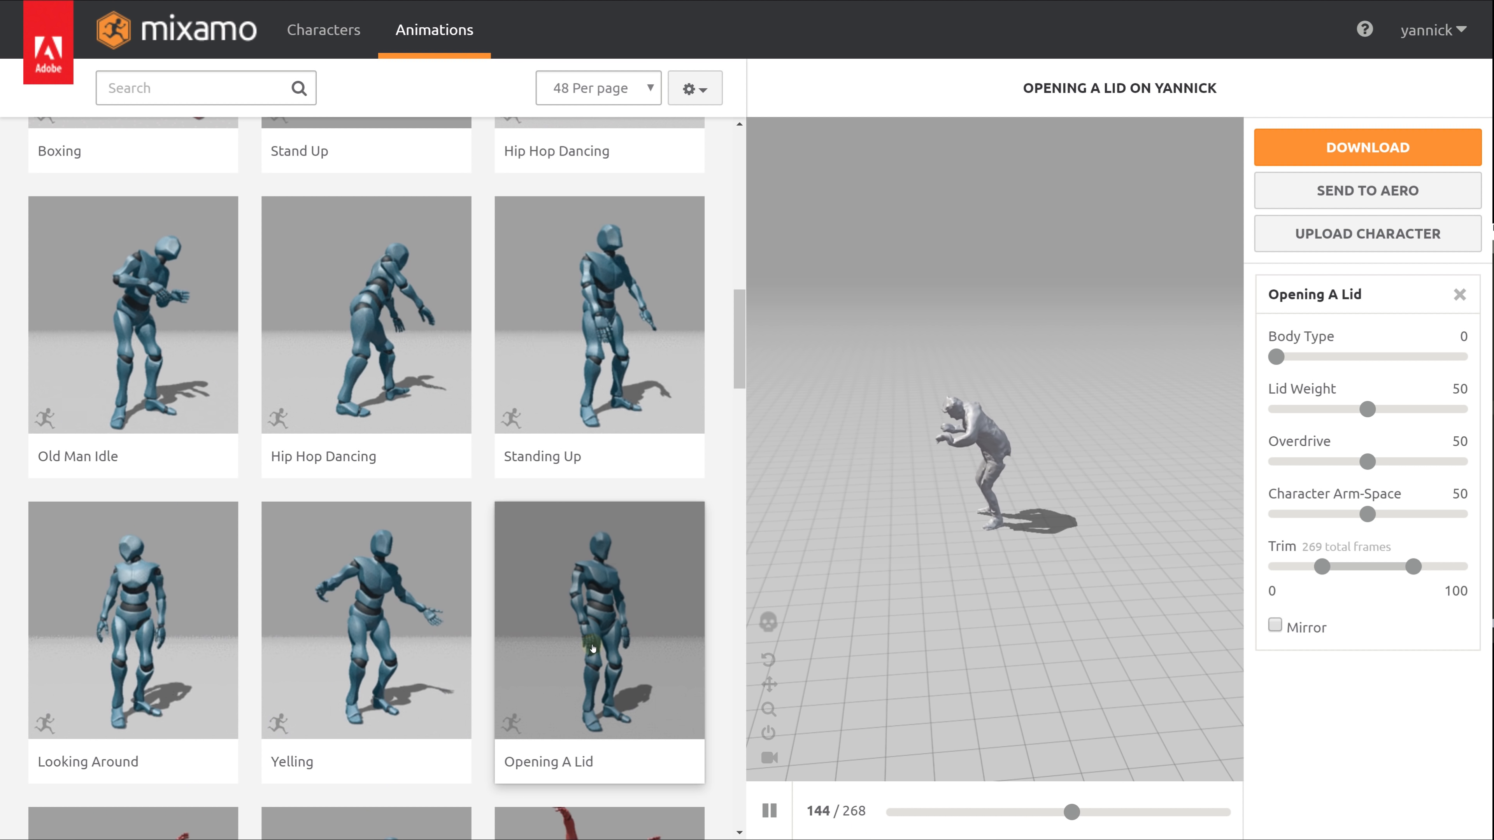
left_click(1366, 148)
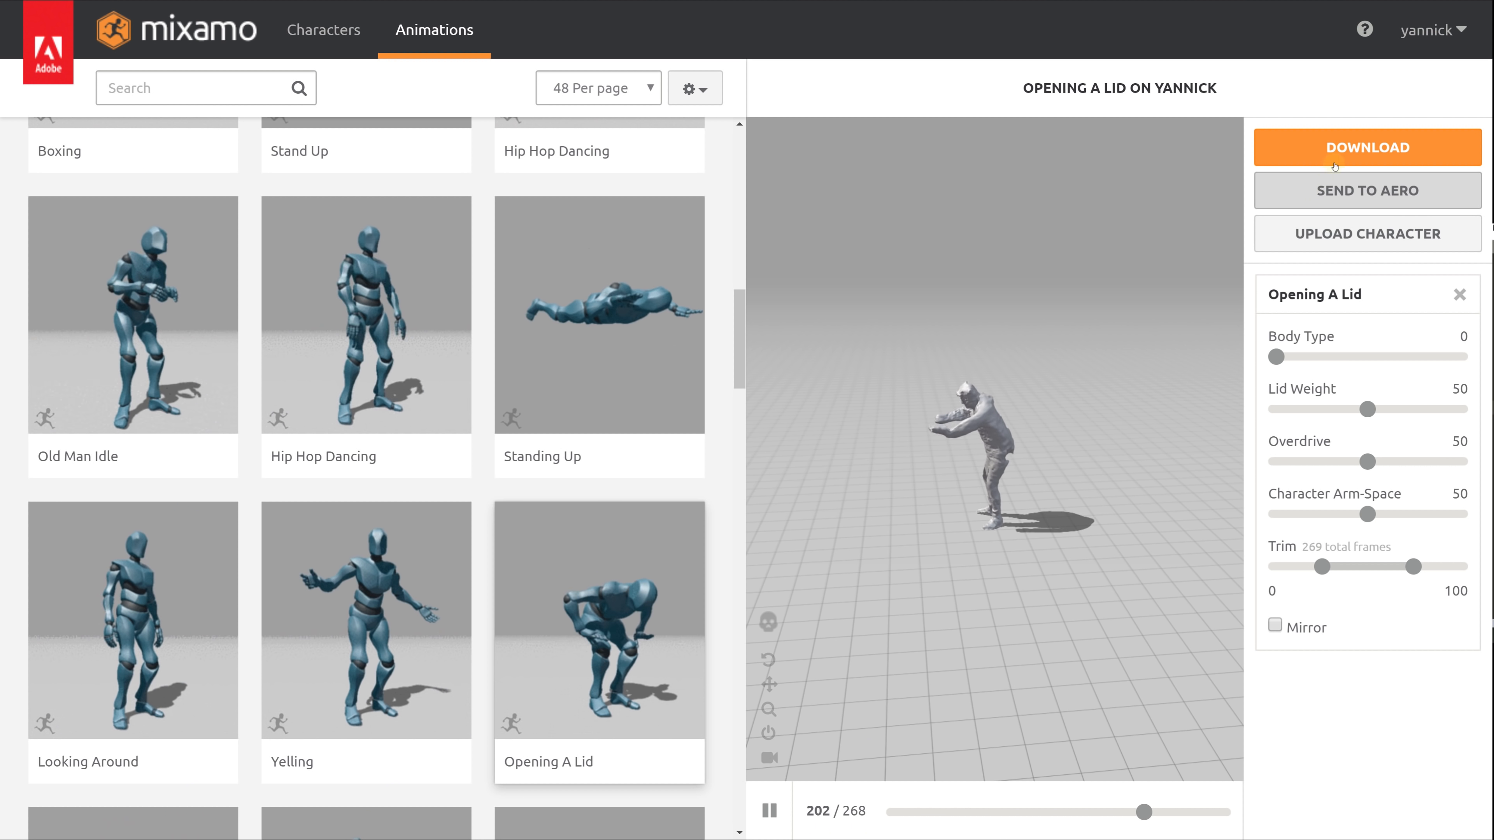